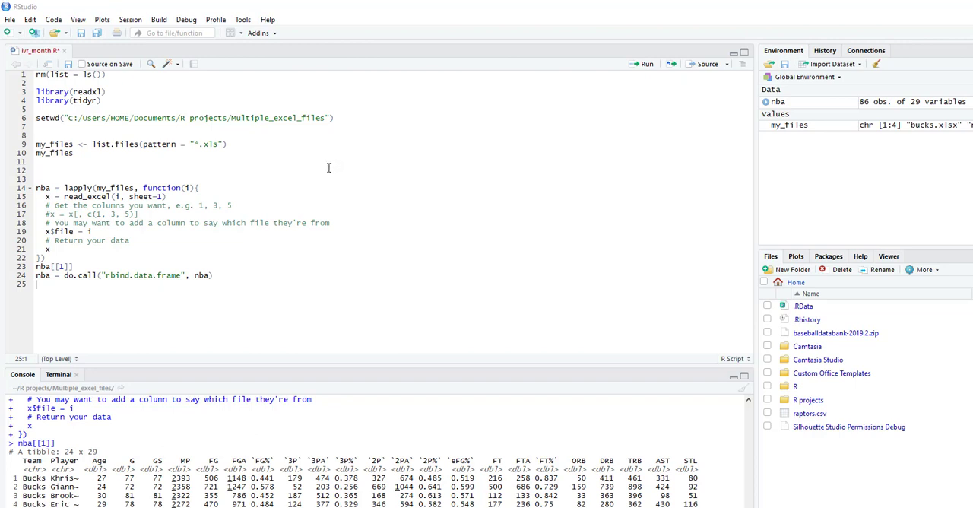
pyautogui.moveTo(286, 194)
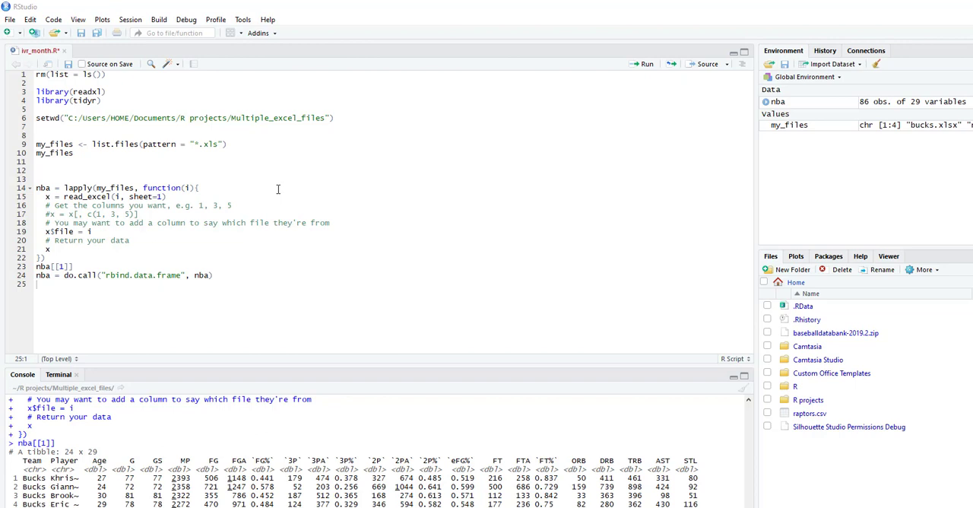
pyautogui.moveTo(259, 177)
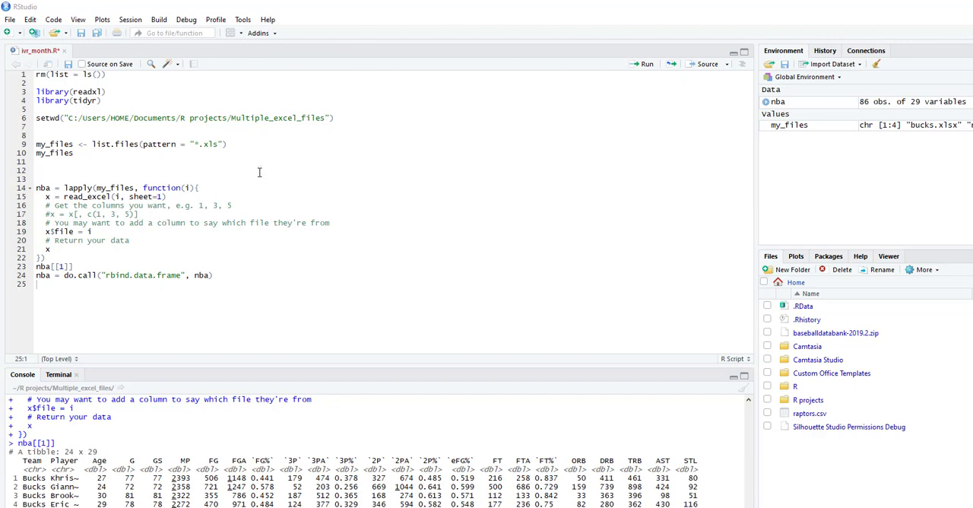
pyautogui.moveTo(201, 96)
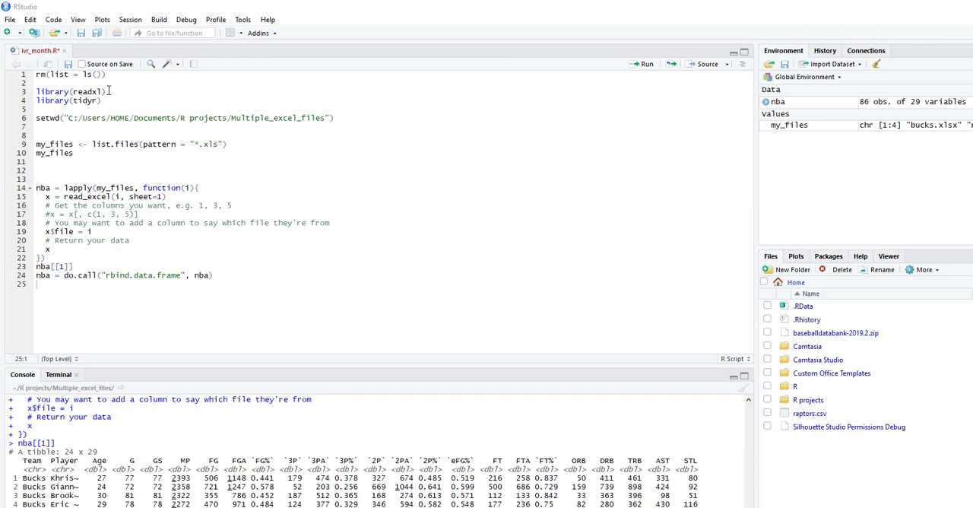
pyautogui.moveTo(100, 101)
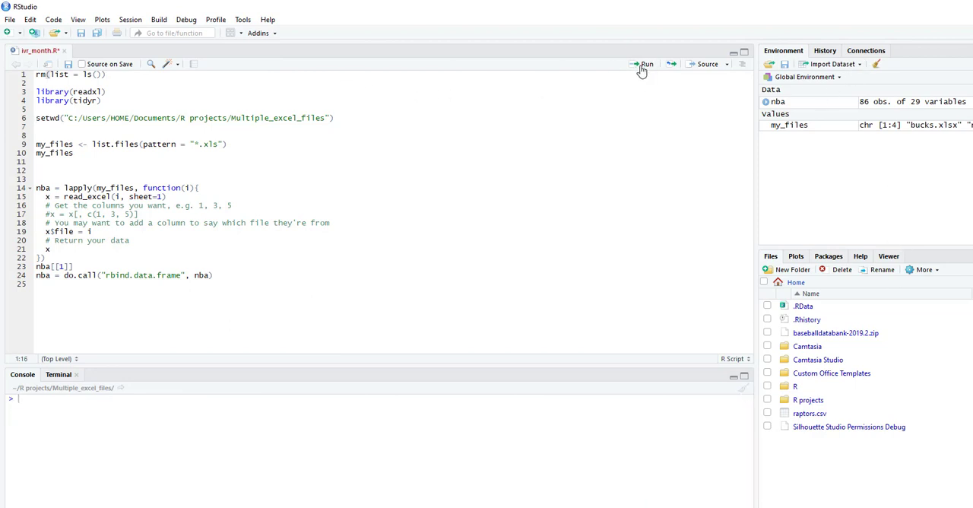
# - Clear the workspace with rm(list = ls()), then rebuild my_files as the four xlsx file names
pyautogui.click(641, 64)
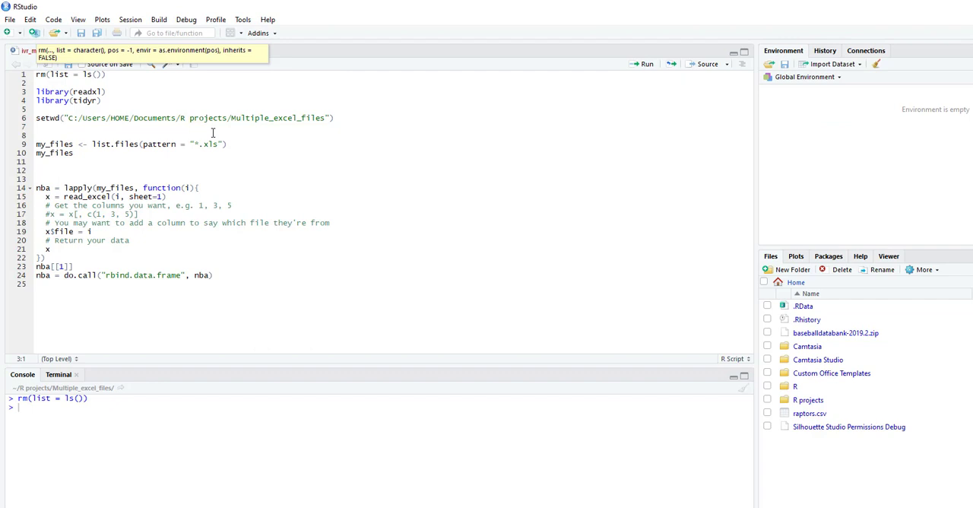
pyautogui.click(229, 143)
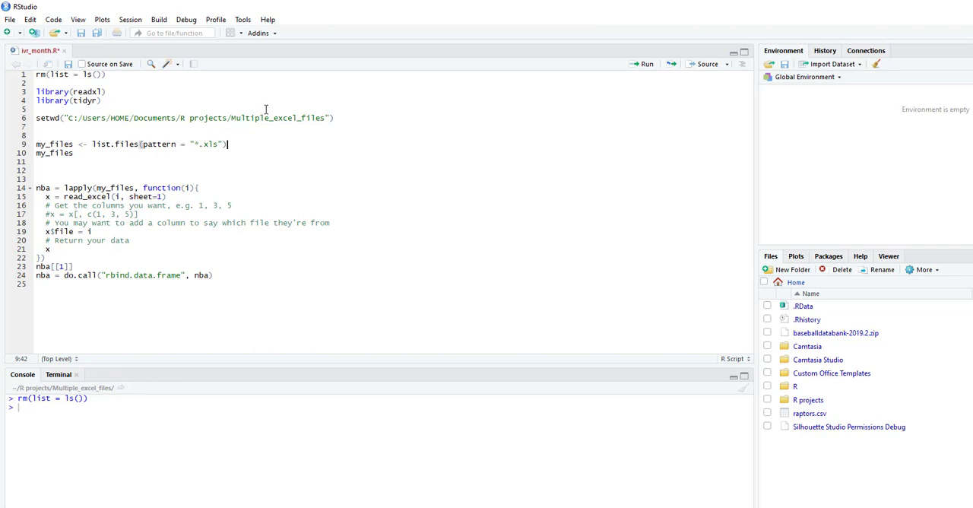
pyautogui.moveTo(104, 110)
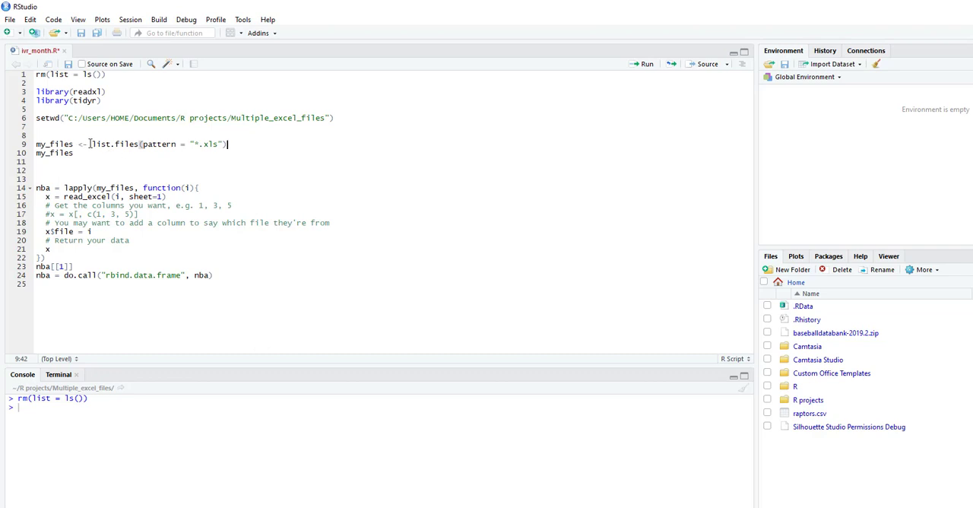
pyautogui.moveTo(142, 149)
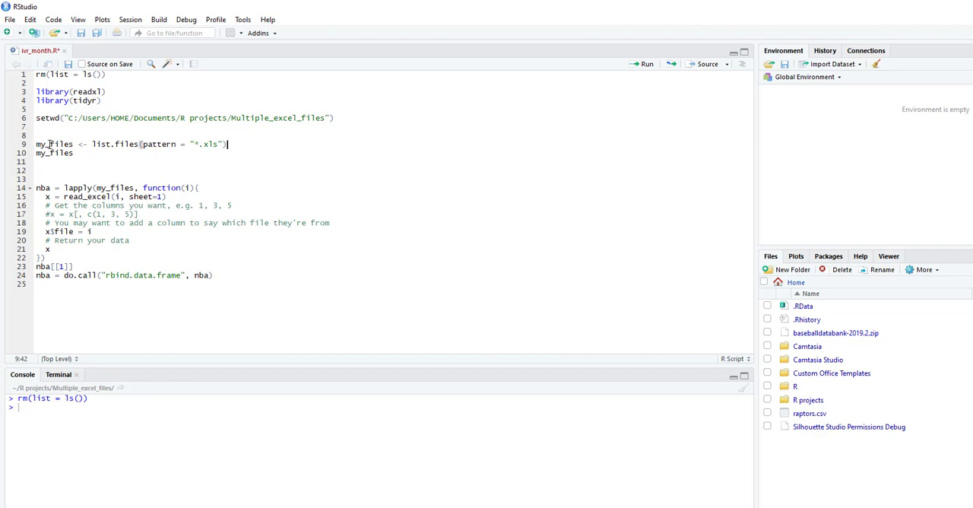
pyautogui.click(639, 64)
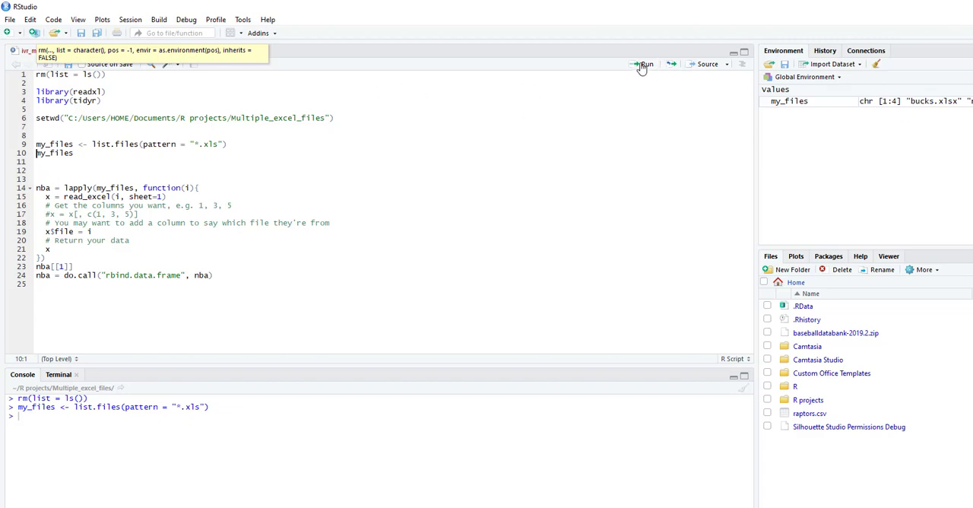
# - Show my_files in the console: bucks, raptors, rockets and warriors xlsx files
pyautogui.click(641, 64)
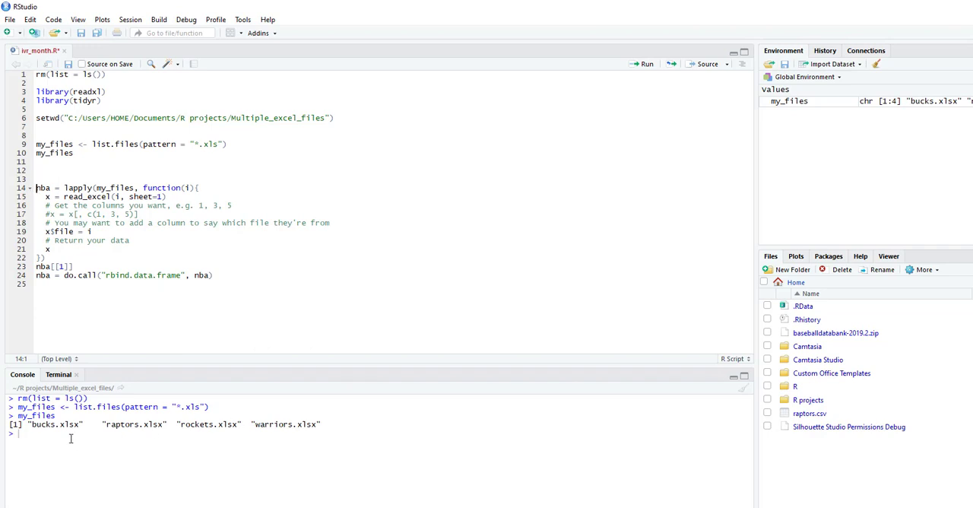
pyautogui.moveTo(263, 438)
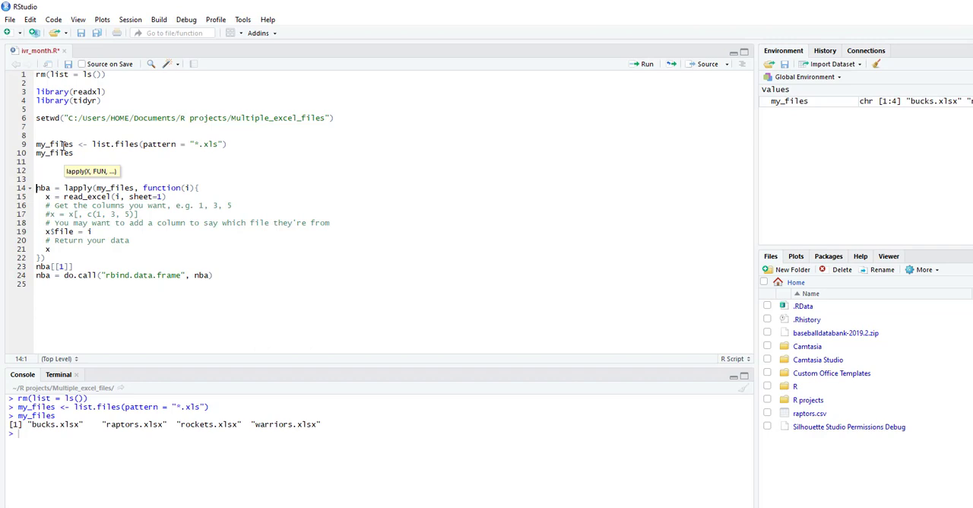
pyautogui.moveTo(122, 188)
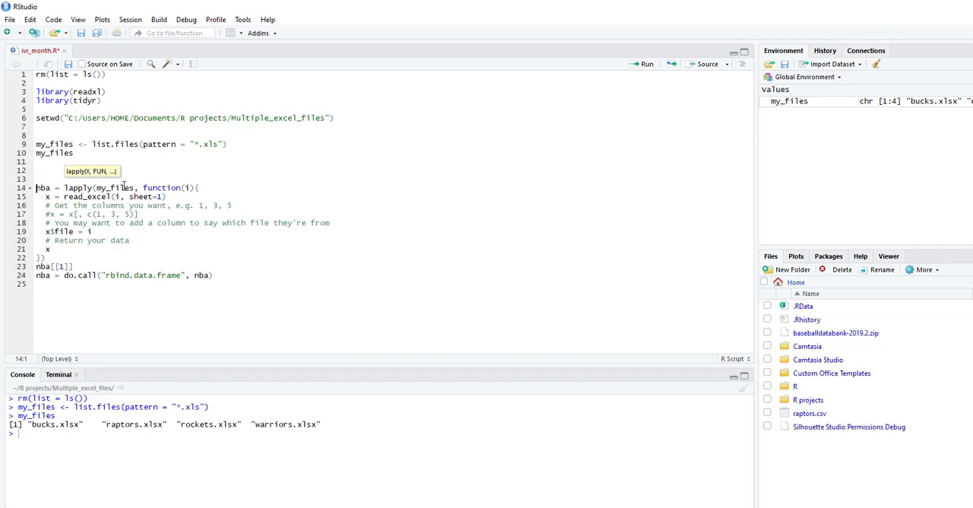
pyautogui.moveTo(187, 192)
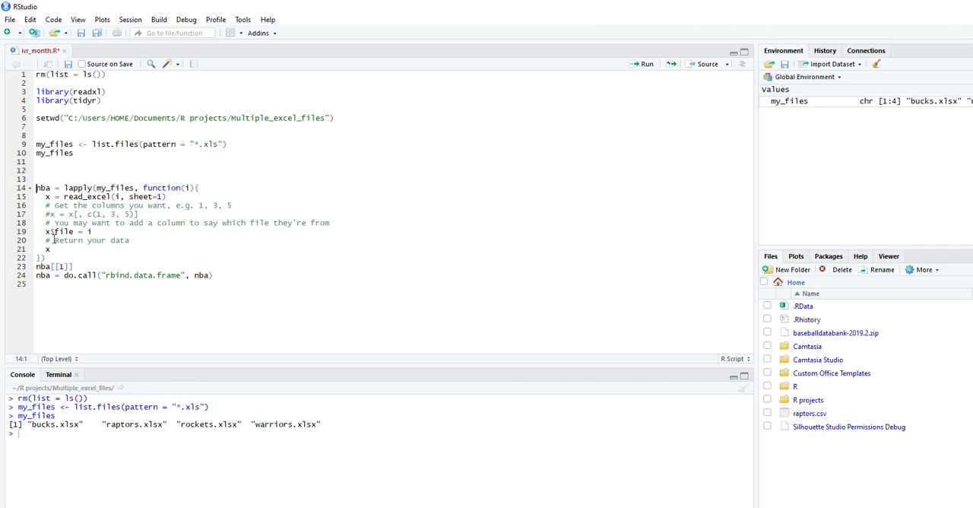
pyautogui.moveTo(52, 231)
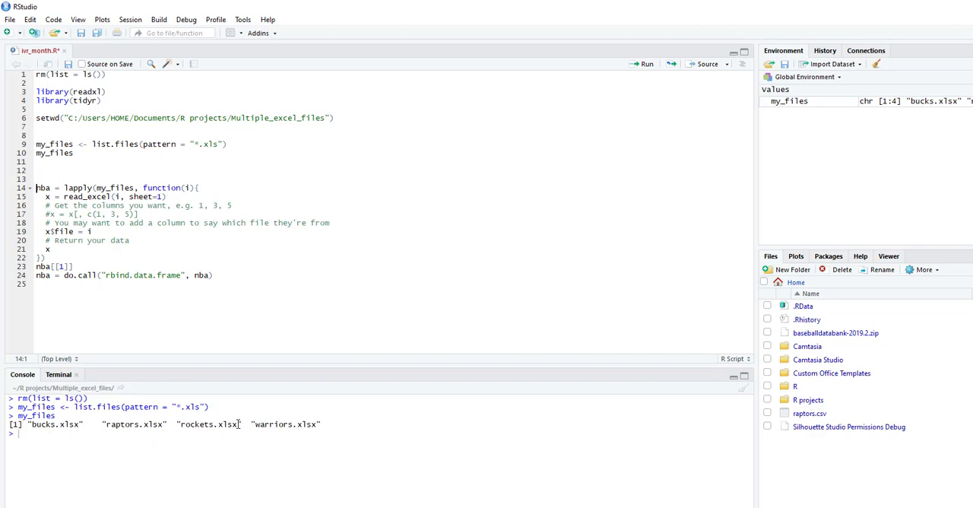
pyautogui.moveTo(296, 438)
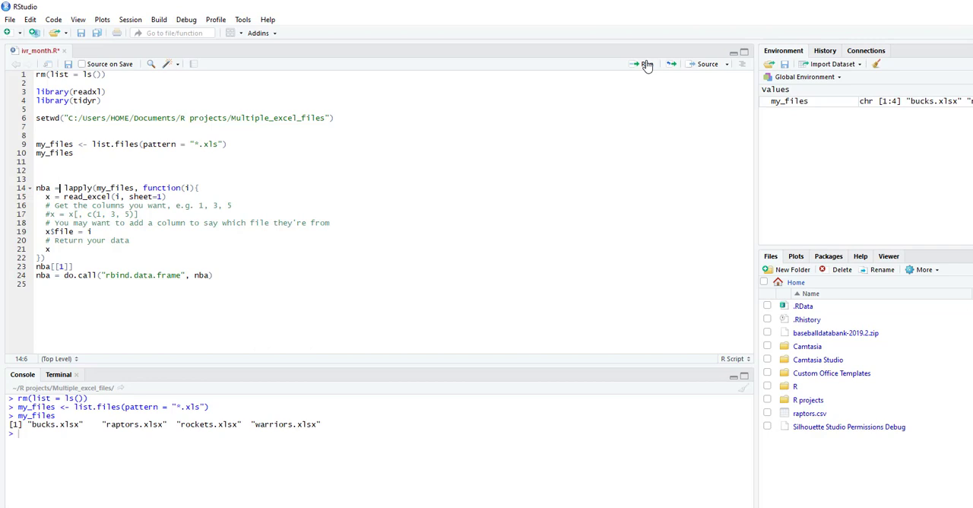
# - Build the nba list via lapply/read_excel and print nba[[1]] (Bucks) and nba[[2]] (Raptors)
pyautogui.click(636, 64)
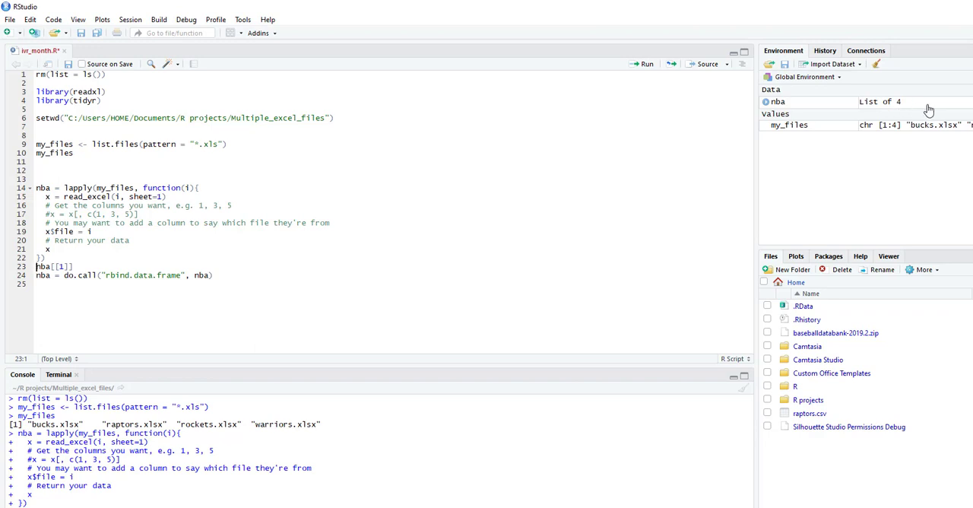
pyautogui.moveTo(380, 225)
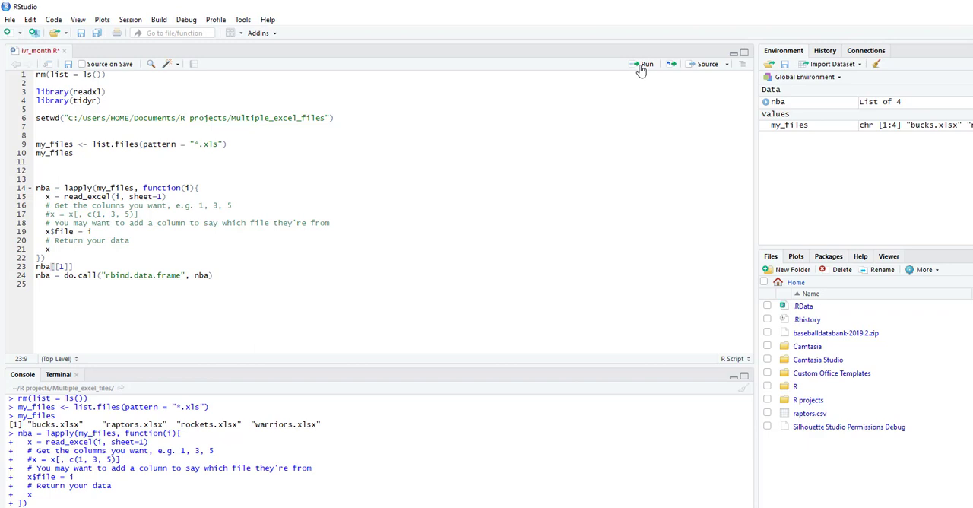
pyautogui.click(641, 64)
pyautogui.write('2')
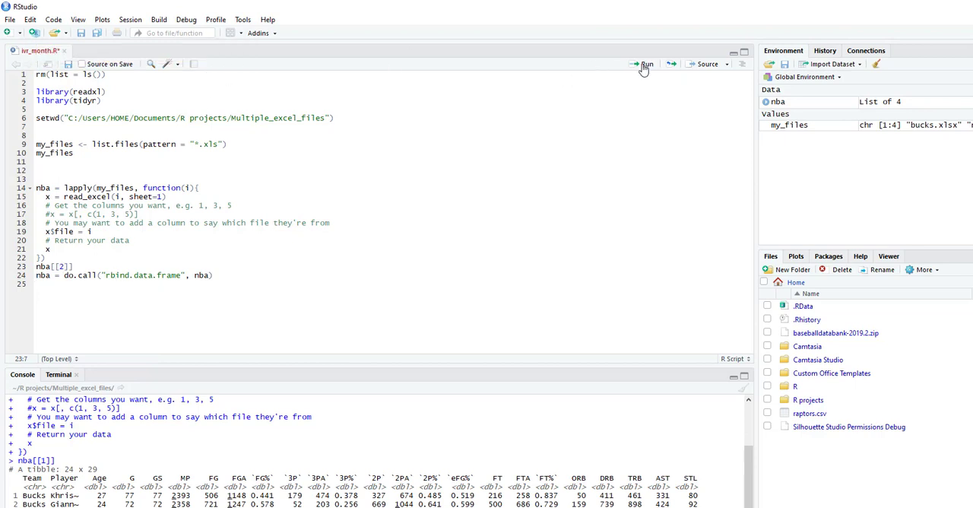
pyautogui.click(638, 64)
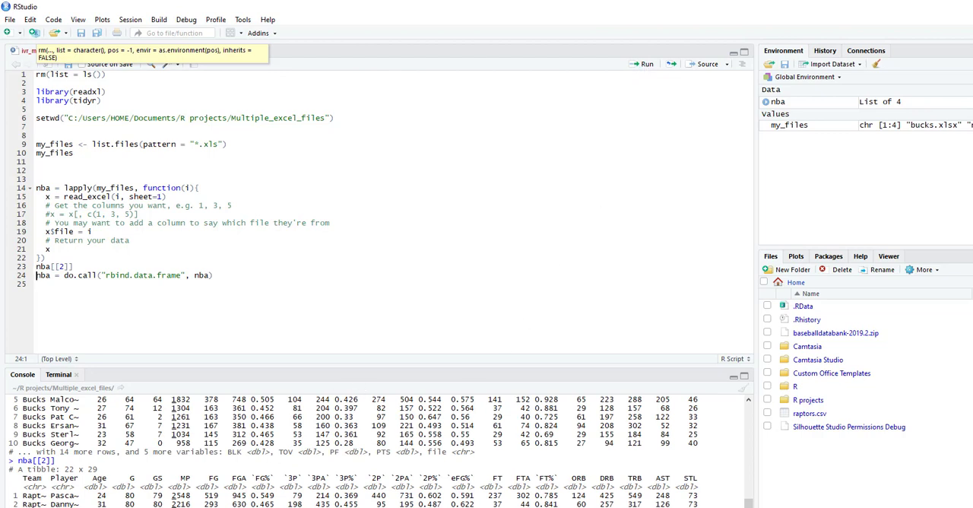
pyautogui.moveTo(68, 286)
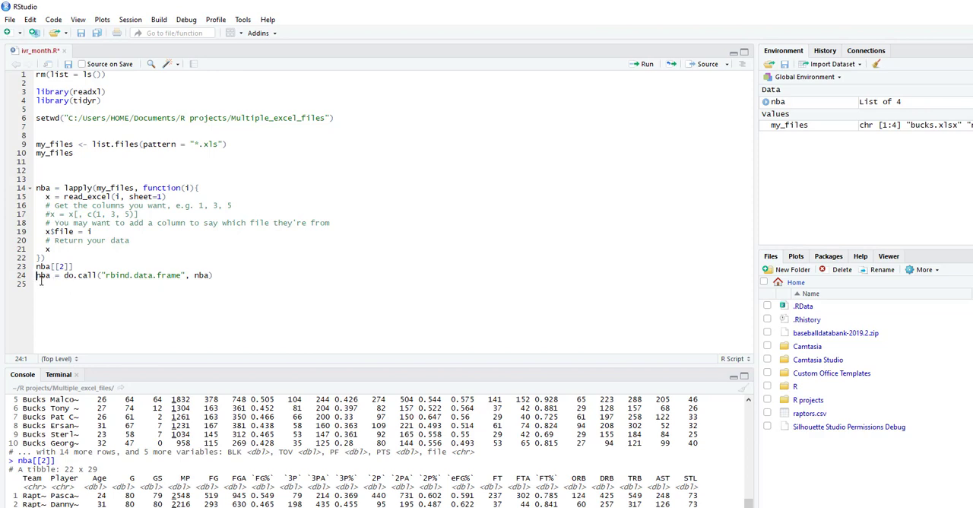
pyautogui.moveTo(85, 285)
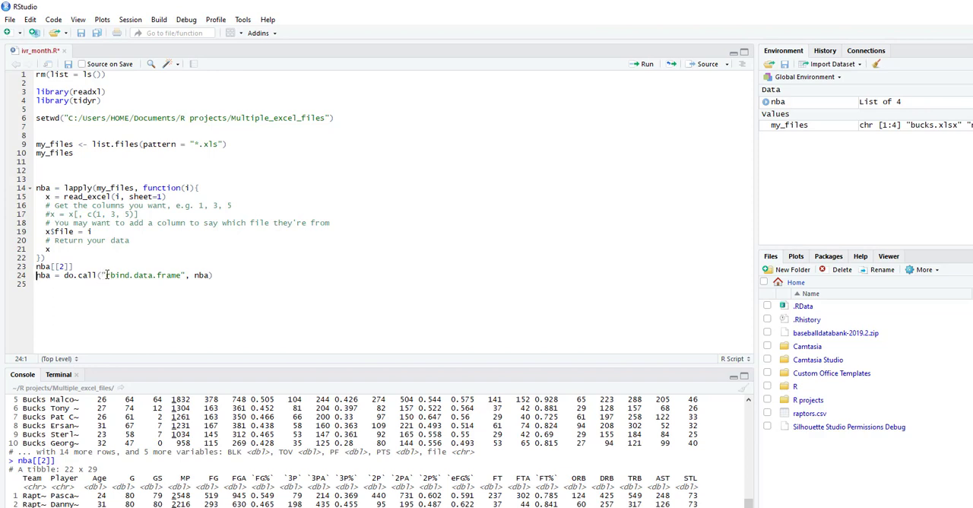
pyautogui.moveTo(174, 281)
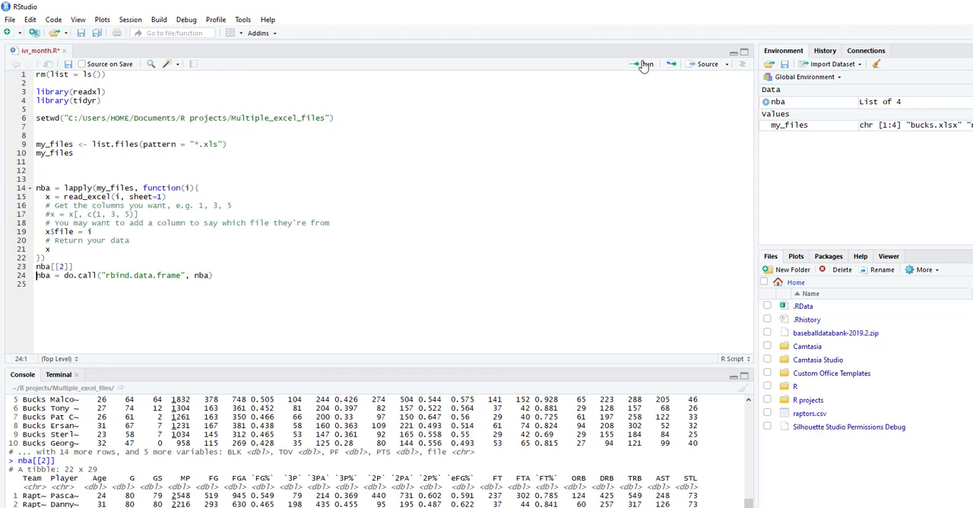
pyautogui.moveTo(641, 65)
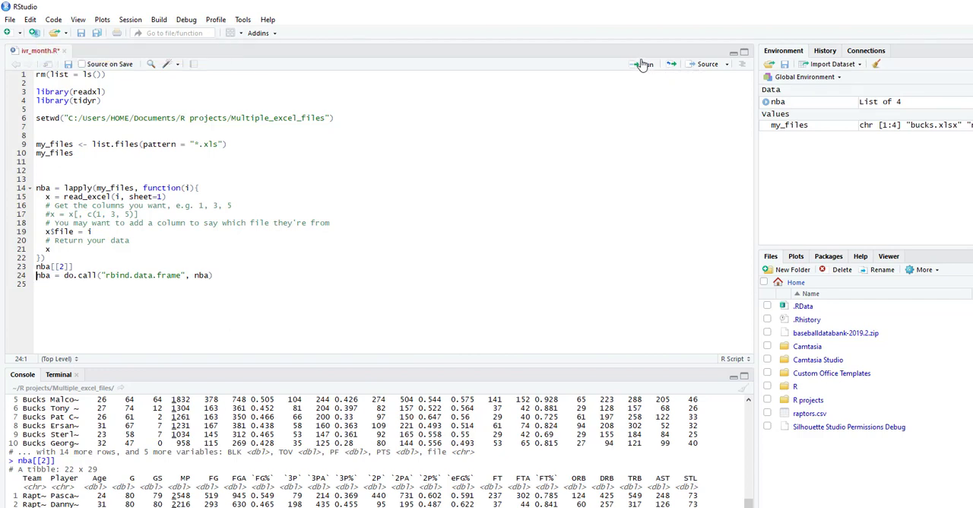
# - Combine the four tables with do.call rbind.data.frame into an 86-row, 29-variable nba data frame
pyautogui.click(645, 63)
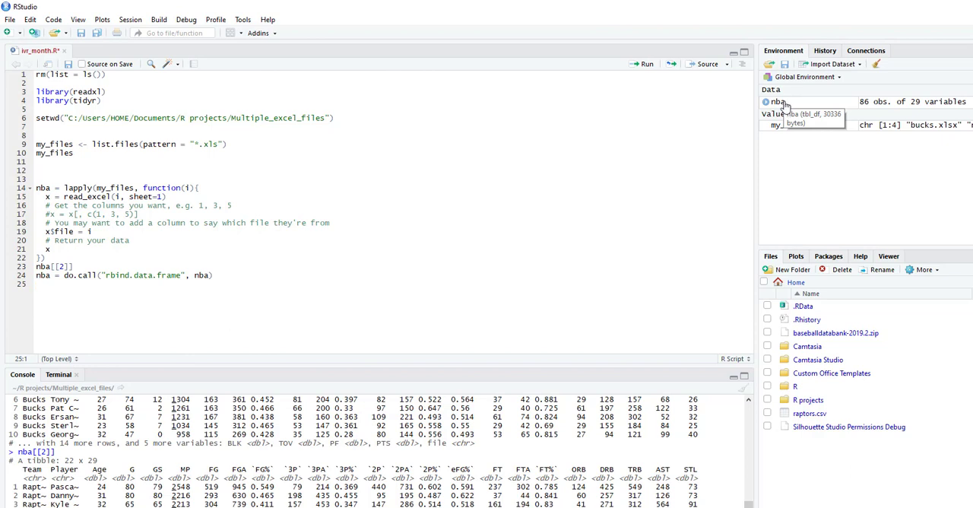
# - Browse the 86-row nba data in the viewer, sort by Age oldest first, then close the view
pyautogui.click(775, 102)
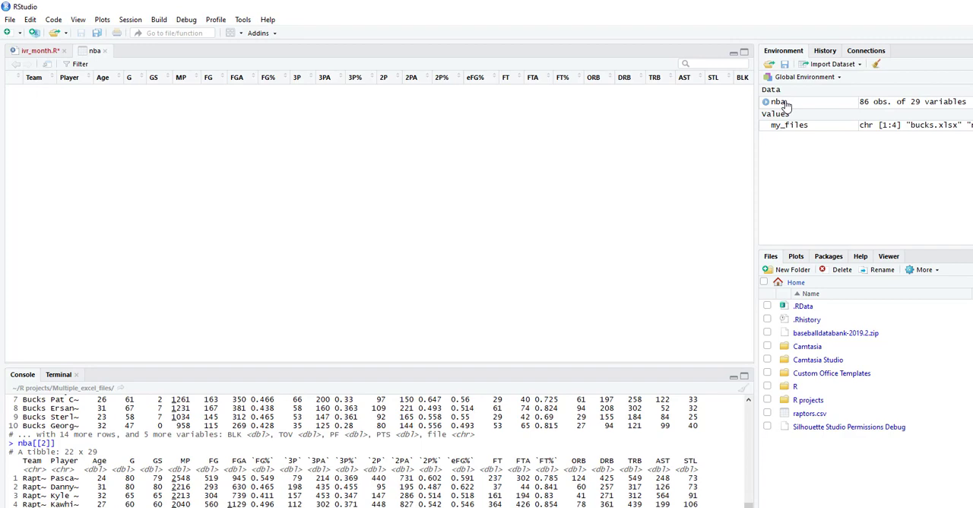
pyautogui.click(778, 102)
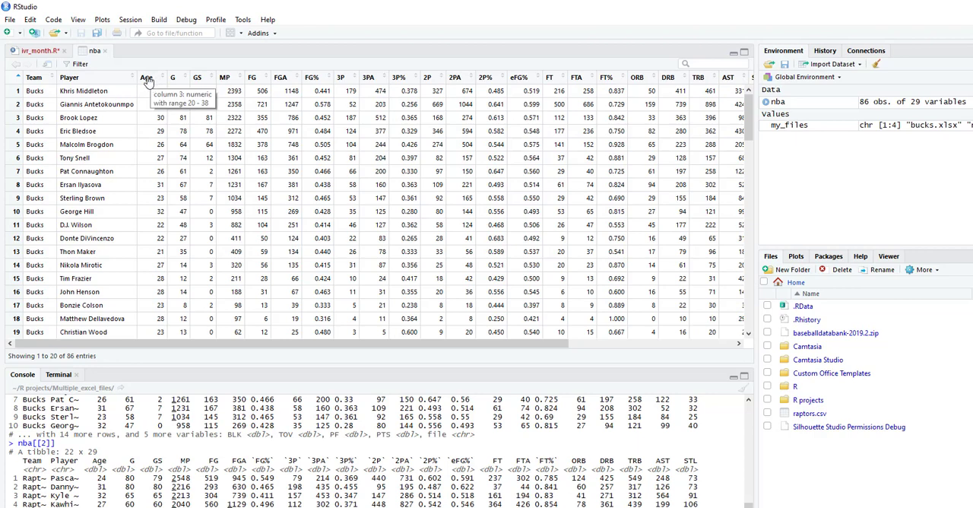
pyautogui.click(145, 79)
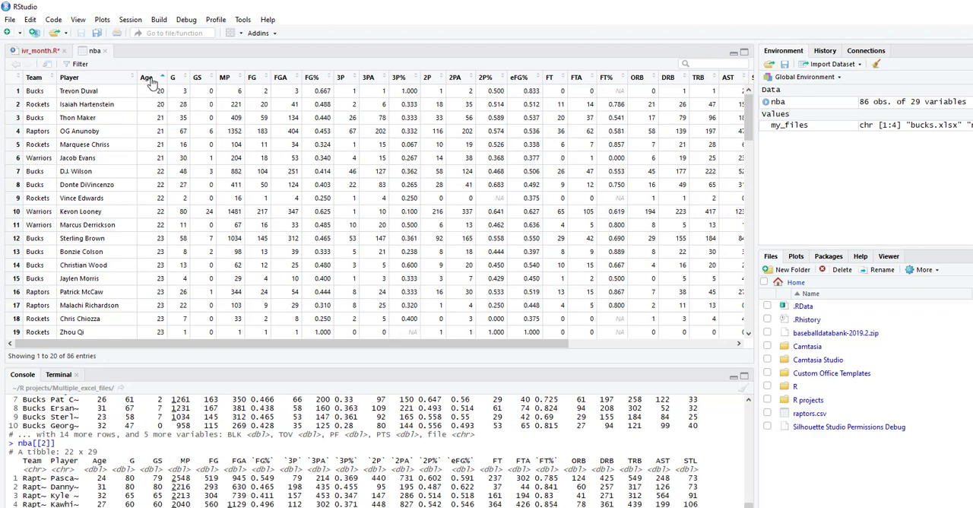
pyautogui.click(149, 76)
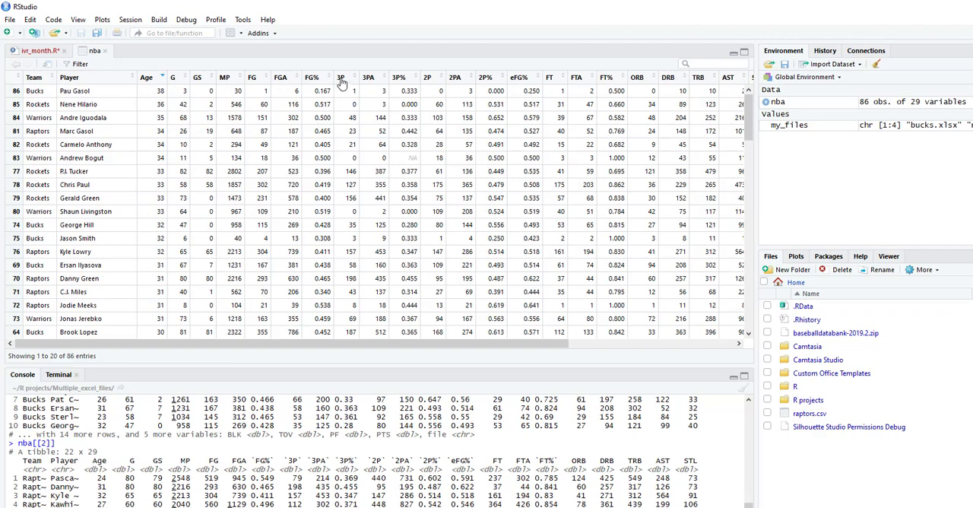
pyautogui.click(342, 77)
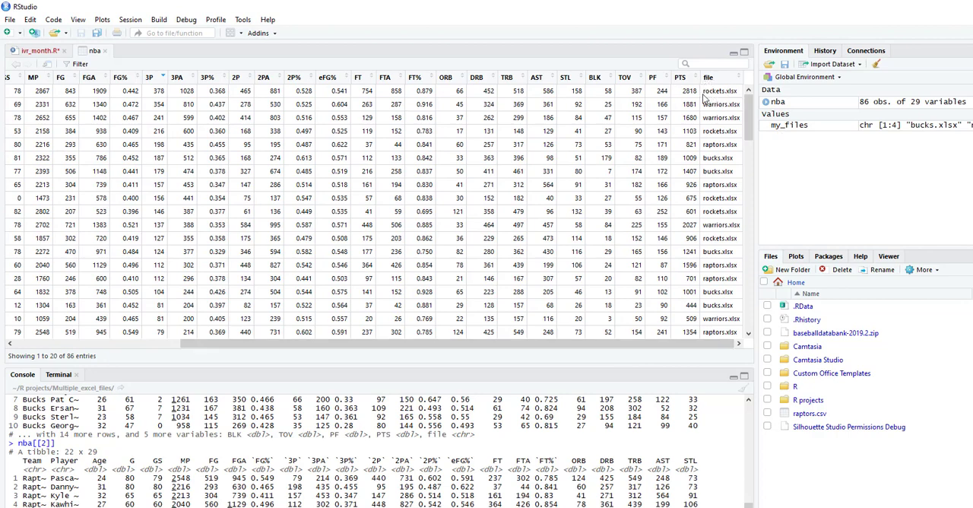
pyautogui.moveTo(729, 104)
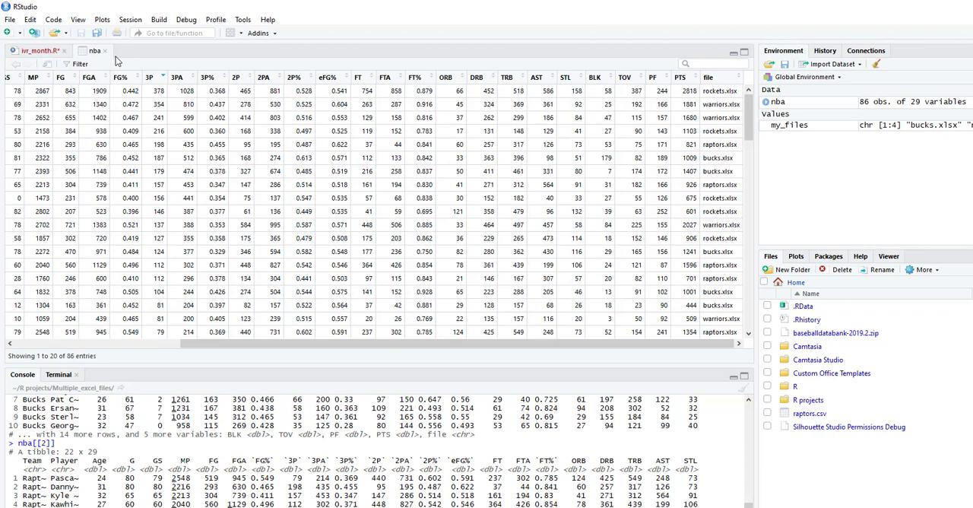
pyautogui.click(35, 51)
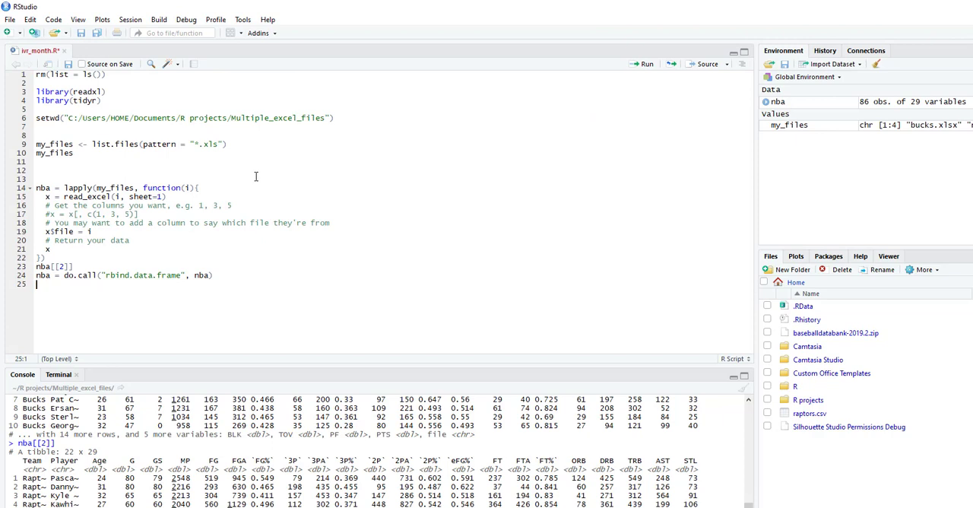
pyautogui.moveTo(243, 173)
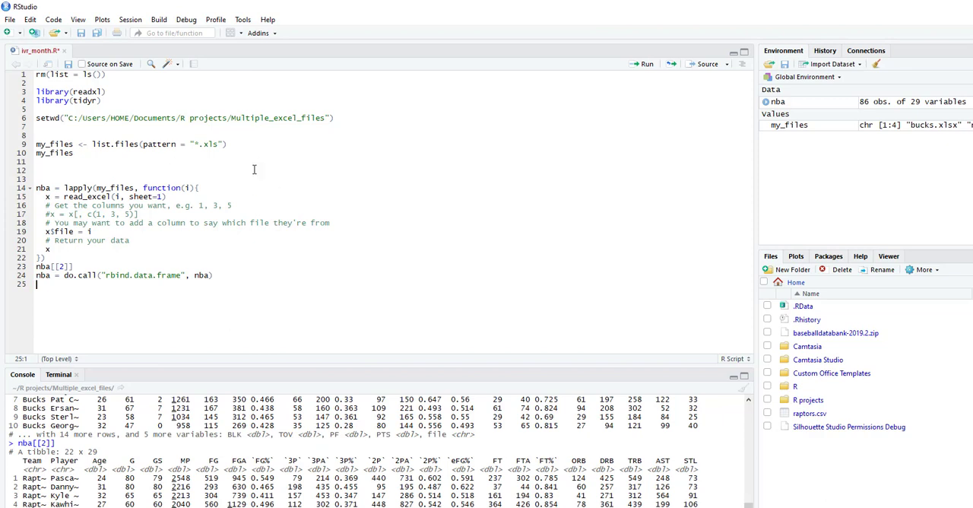
pyautogui.moveTo(599, 114)
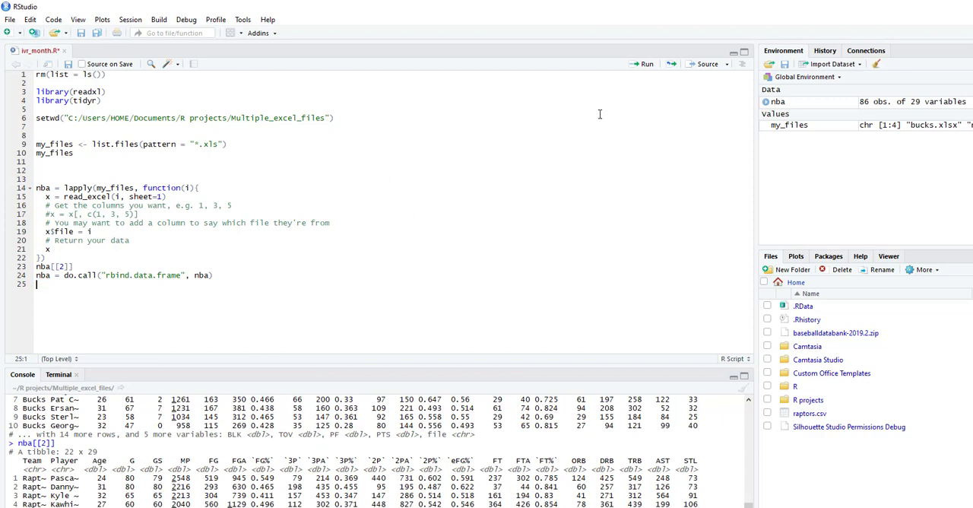